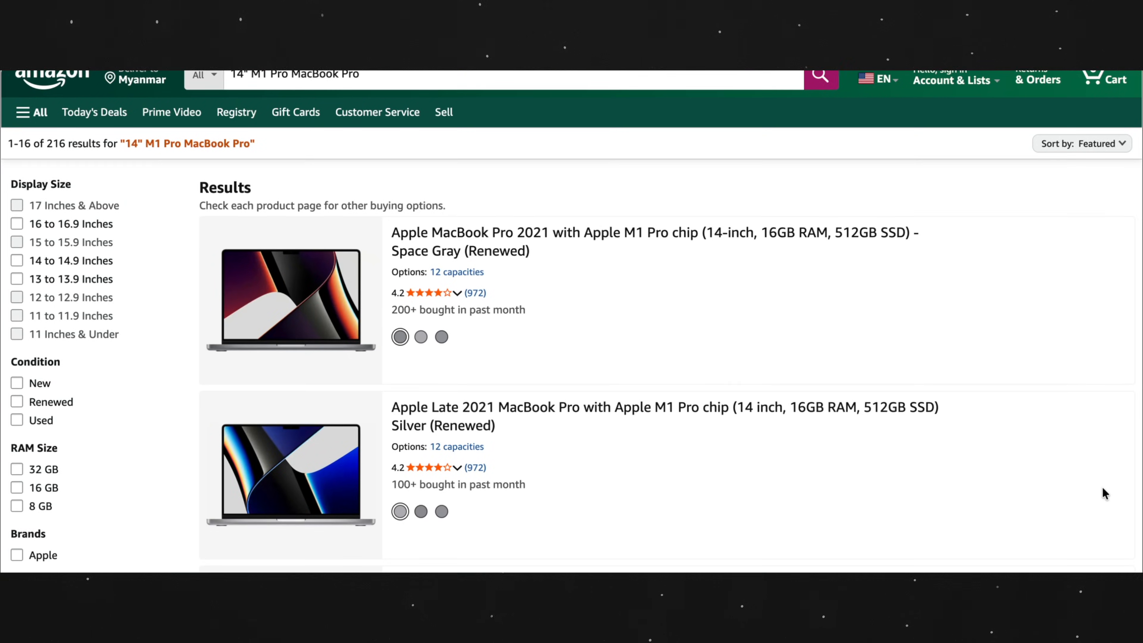
pyautogui.scroll(-3)
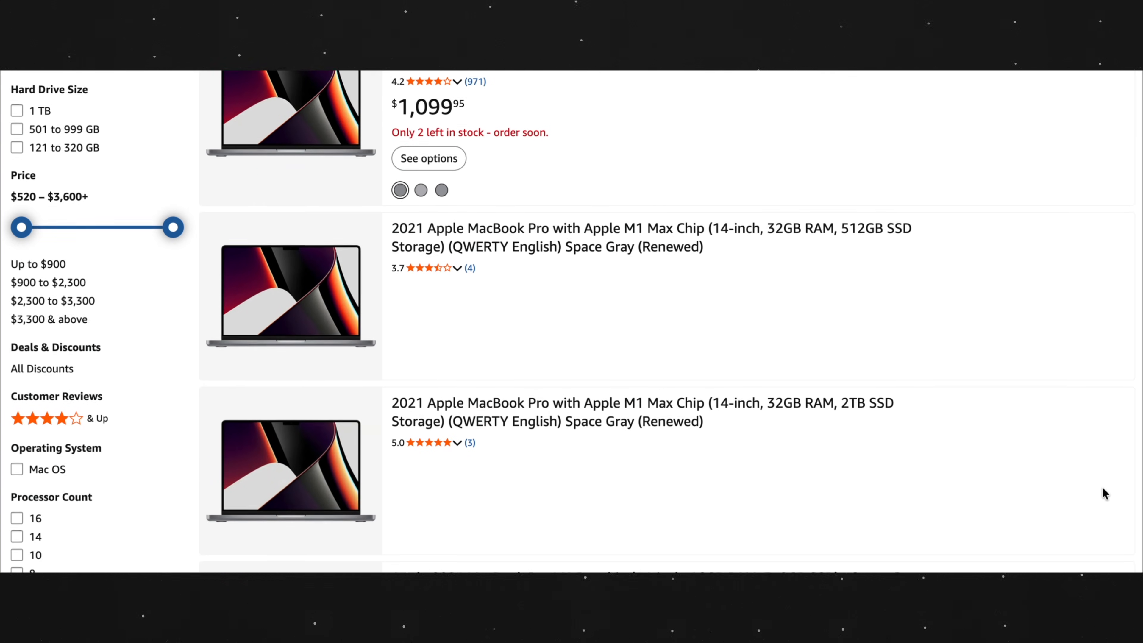
pyautogui.scroll(-3)
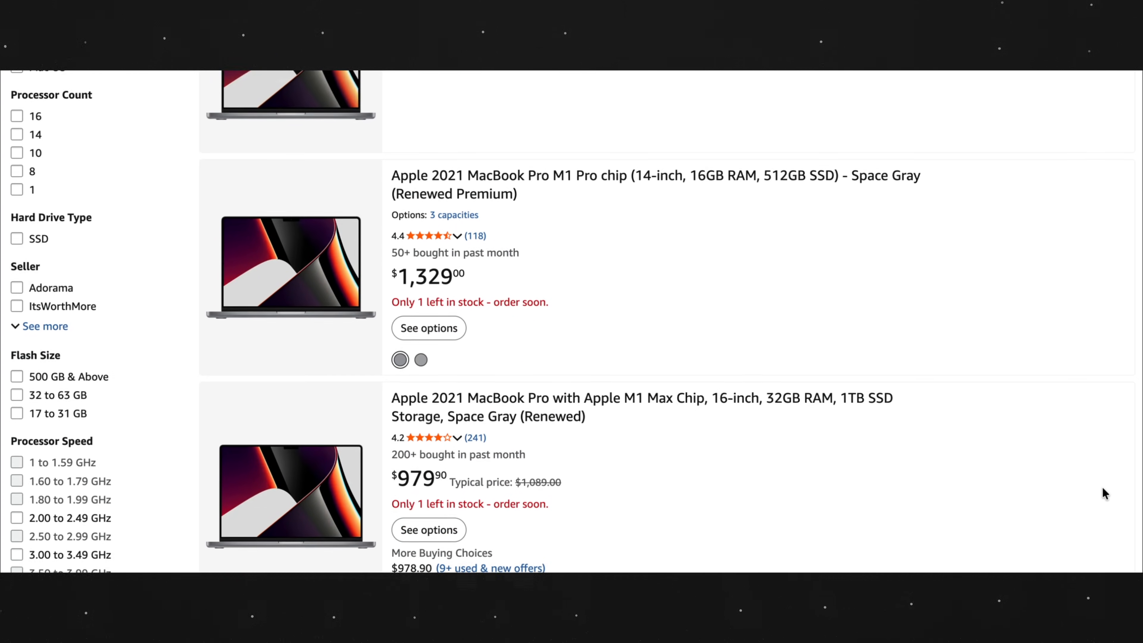
pyautogui.scroll(-3)
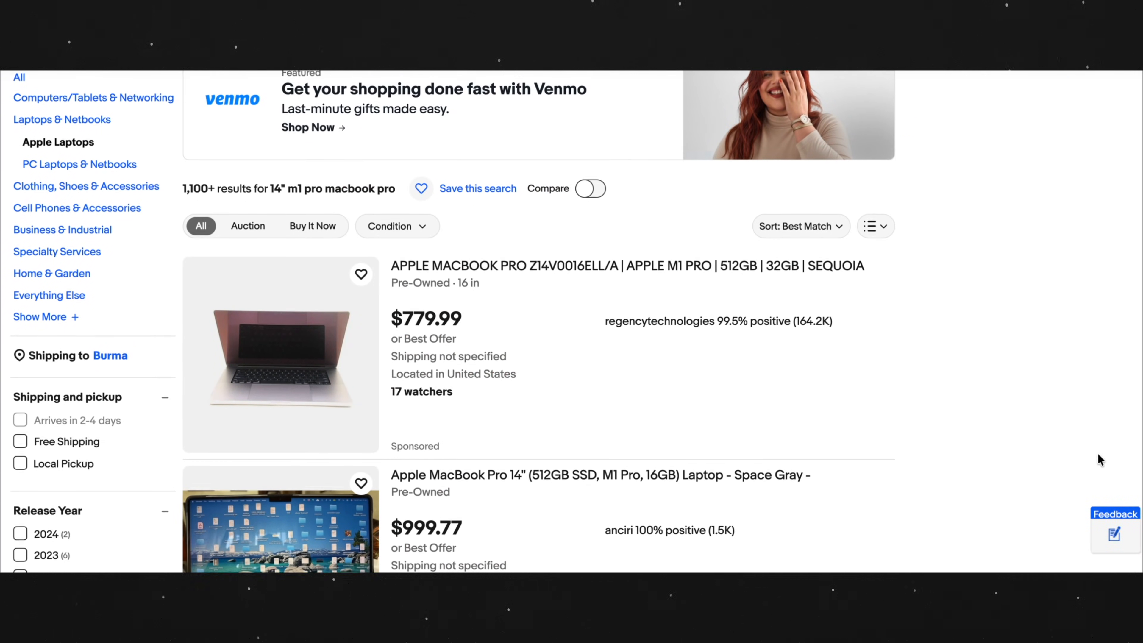
pyautogui.scroll(-3)
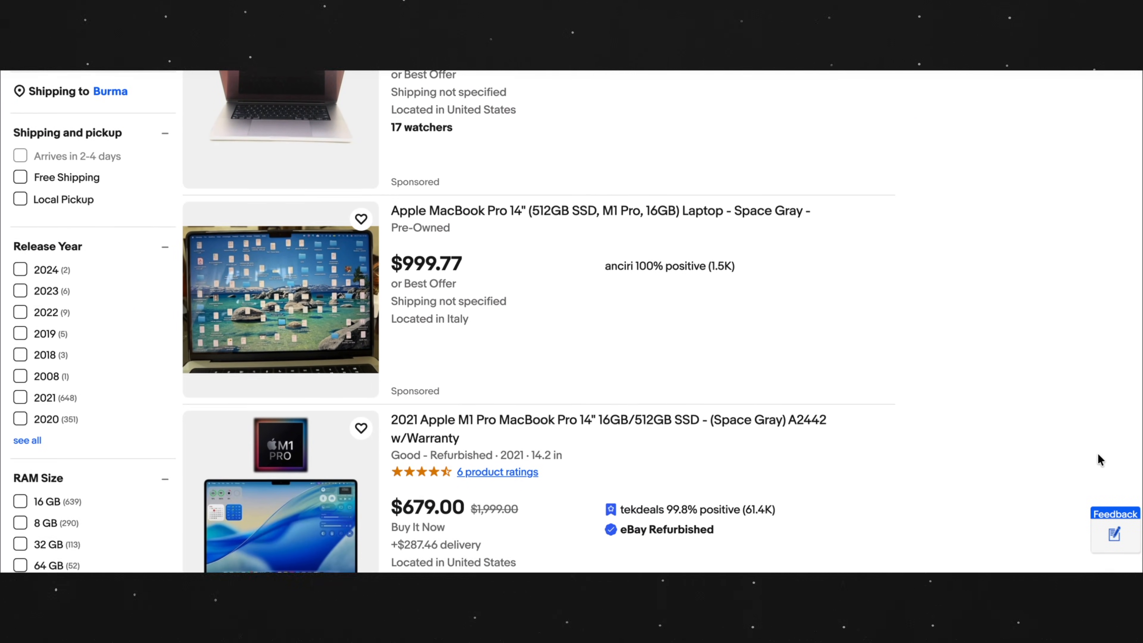
pyautogui.scroll(-3)
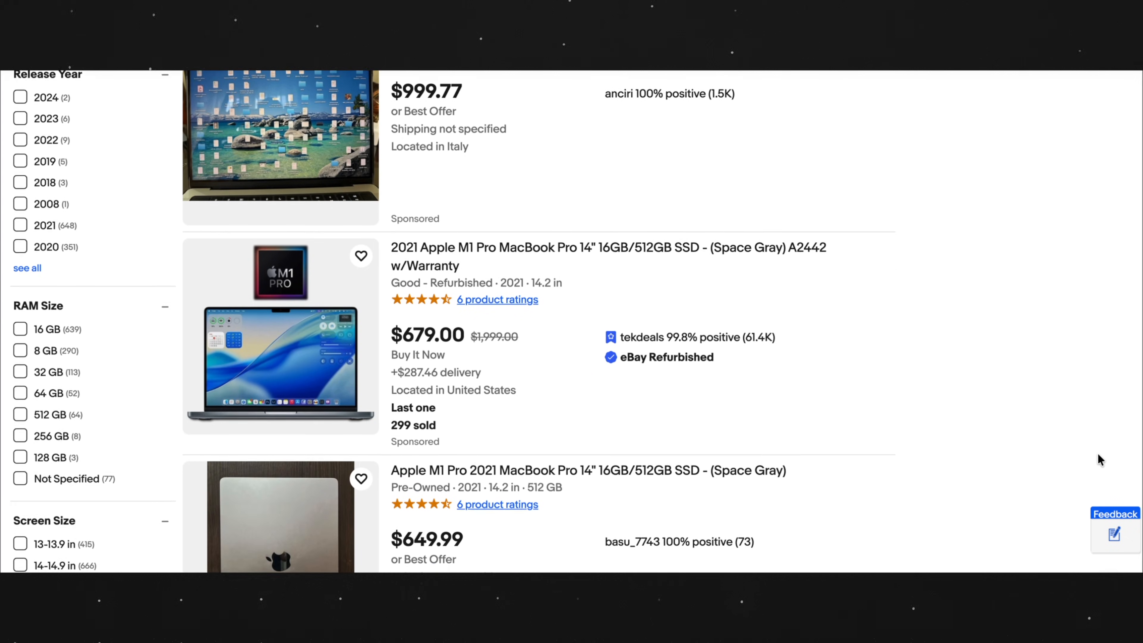
pyautogui.scroll(-3)
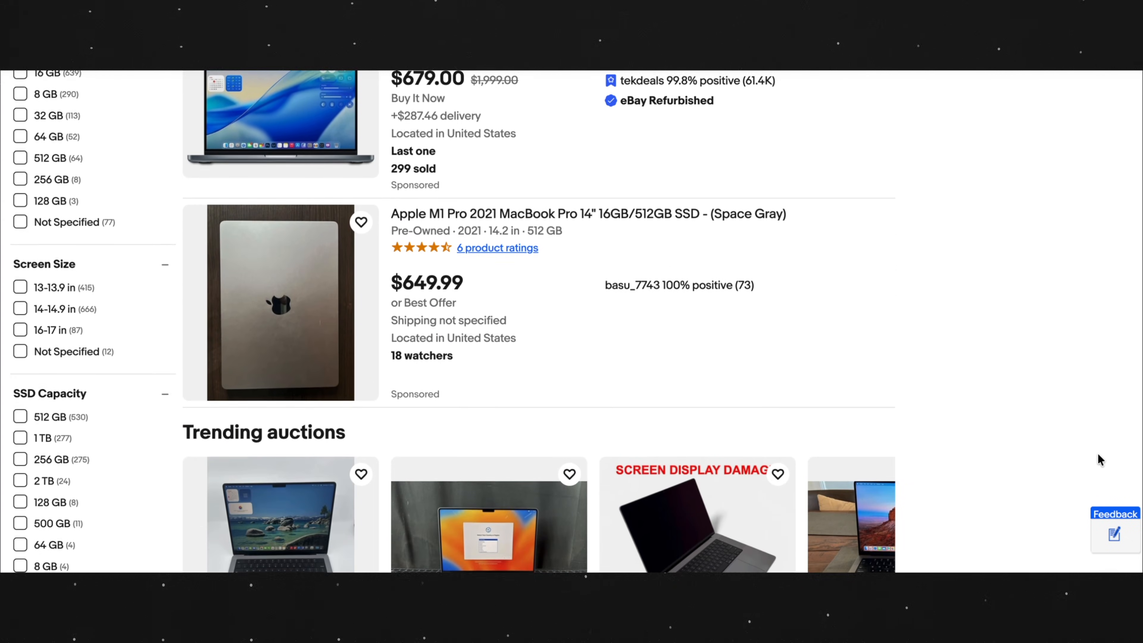
pyautogui.scroll(-3)
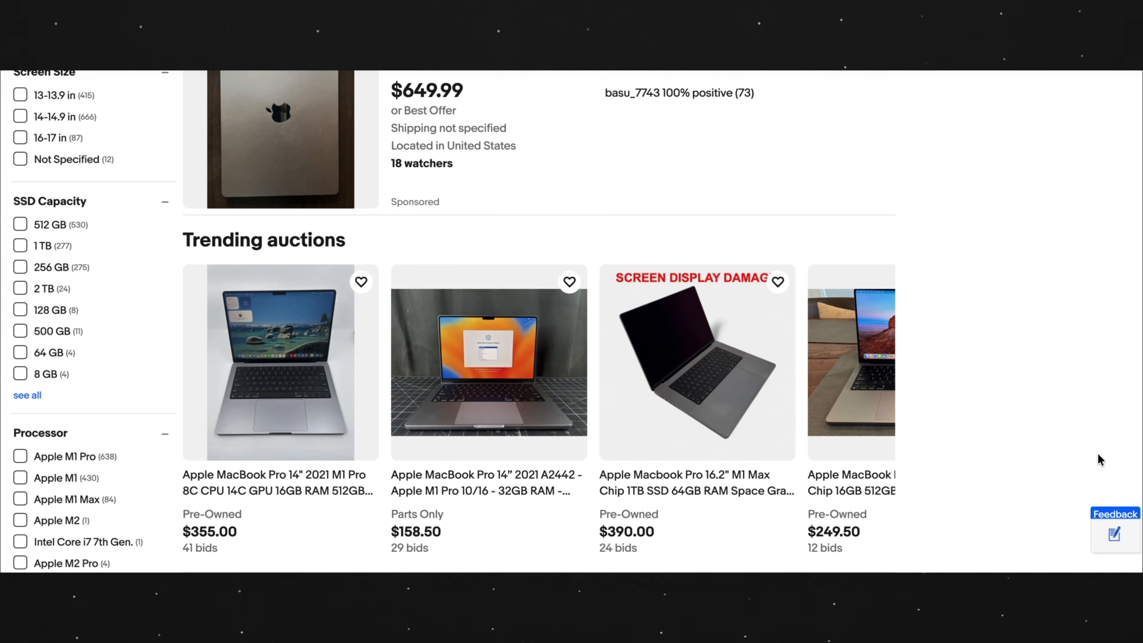
pyautogui.scroll(-3)
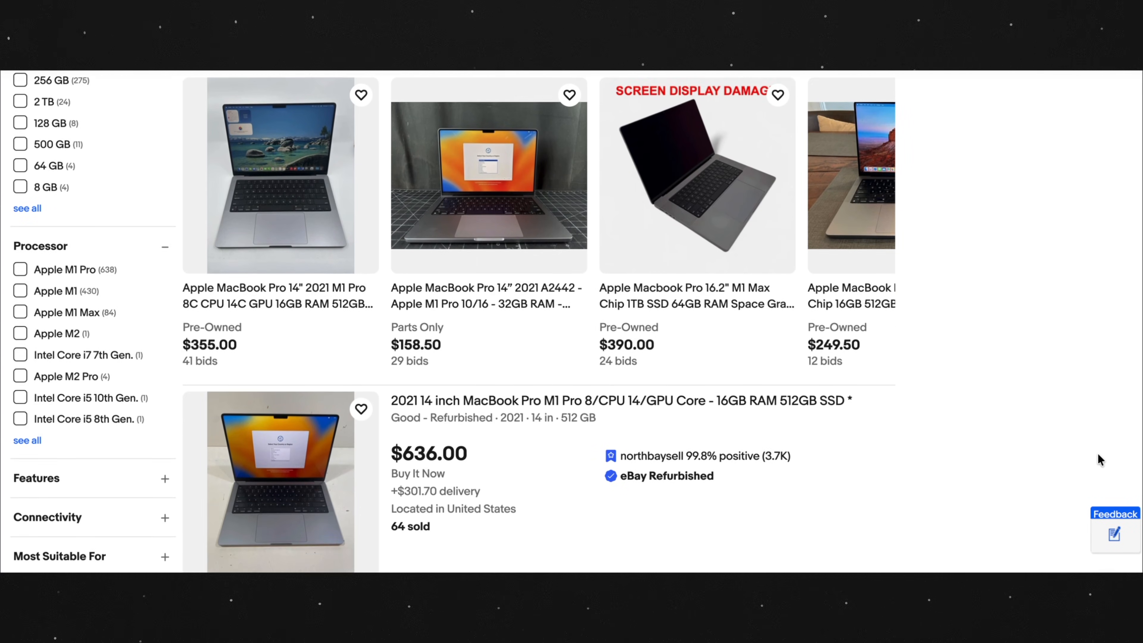
pyautogui.scroll(-3)
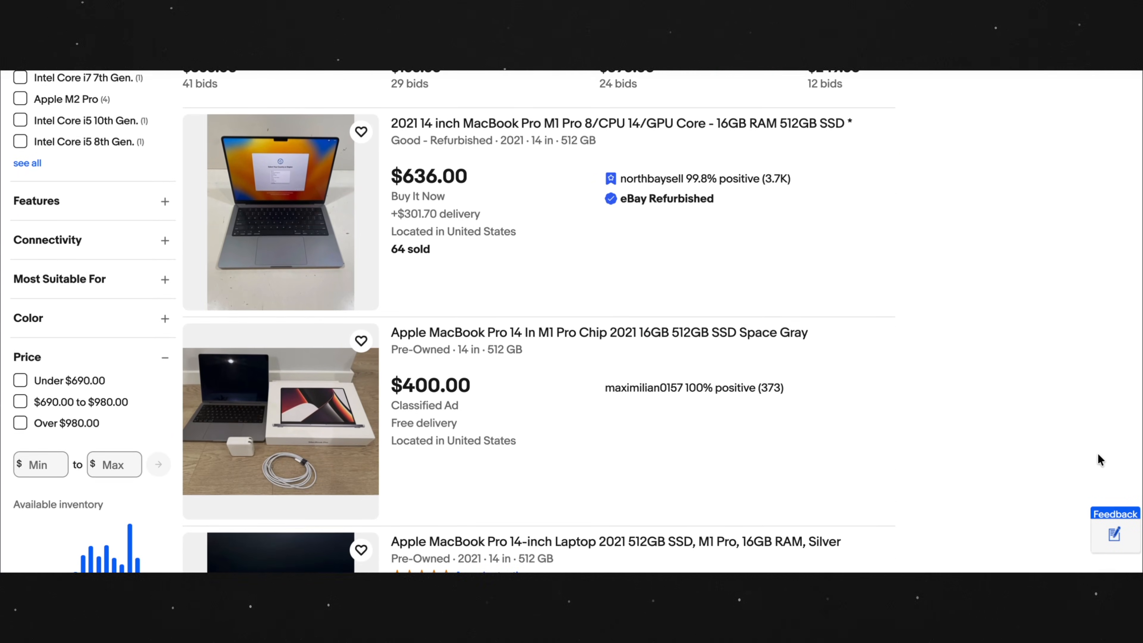
pyautogui.scroll(-3)
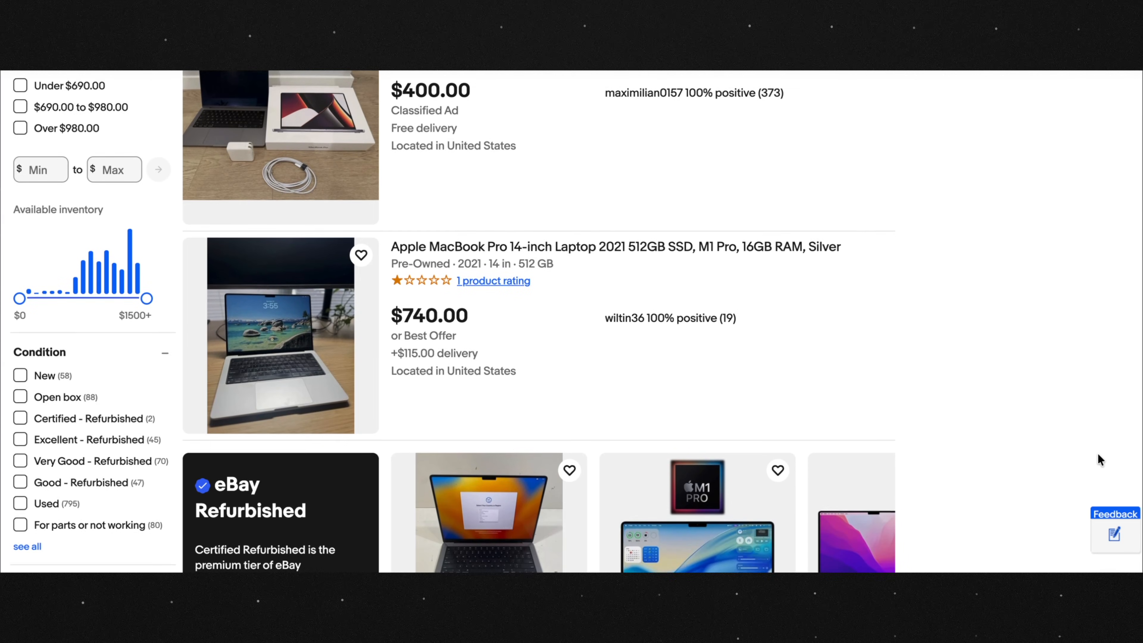